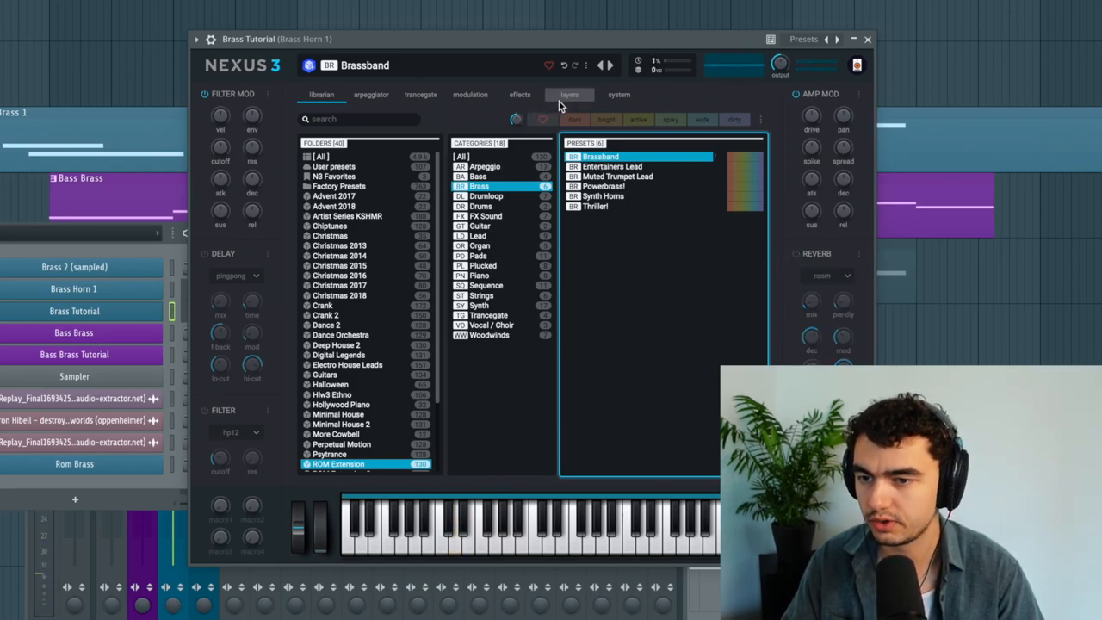
Show the Brassband preset's layers and adjust its HP12 high-pass filter cutoff
left_click(568, 95)
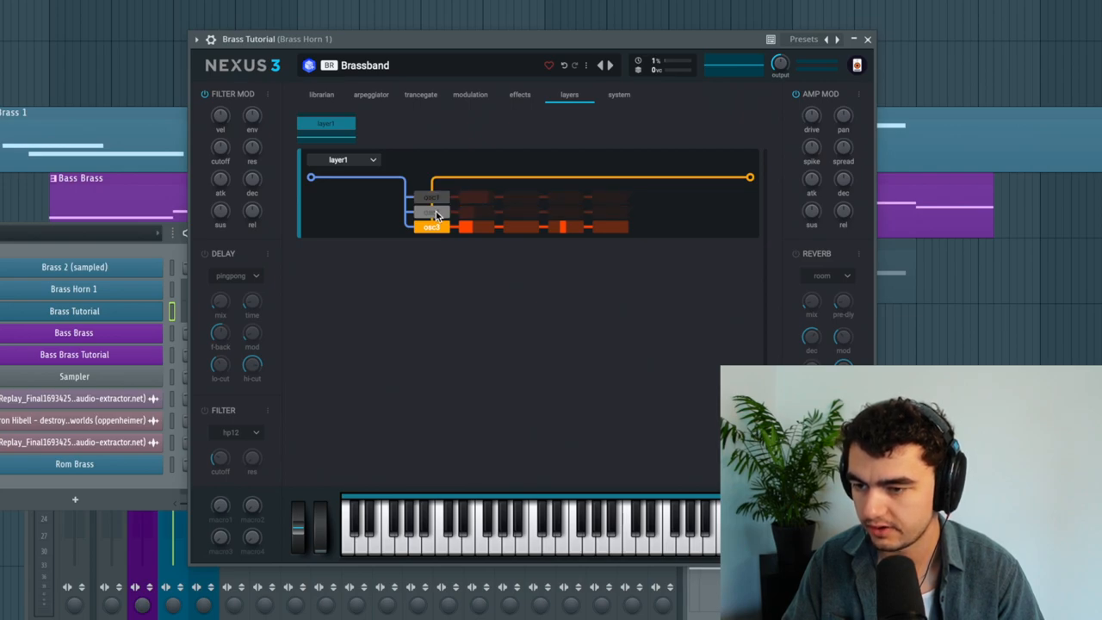
left_click(509, 525)
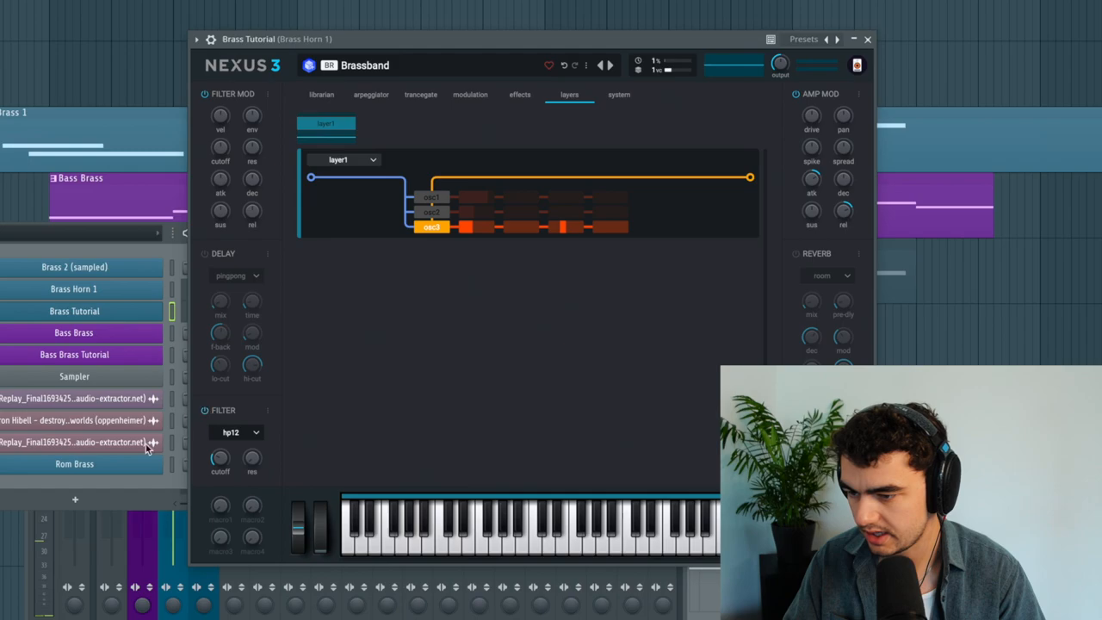
left_click_drag(220, 458, 220, 465)
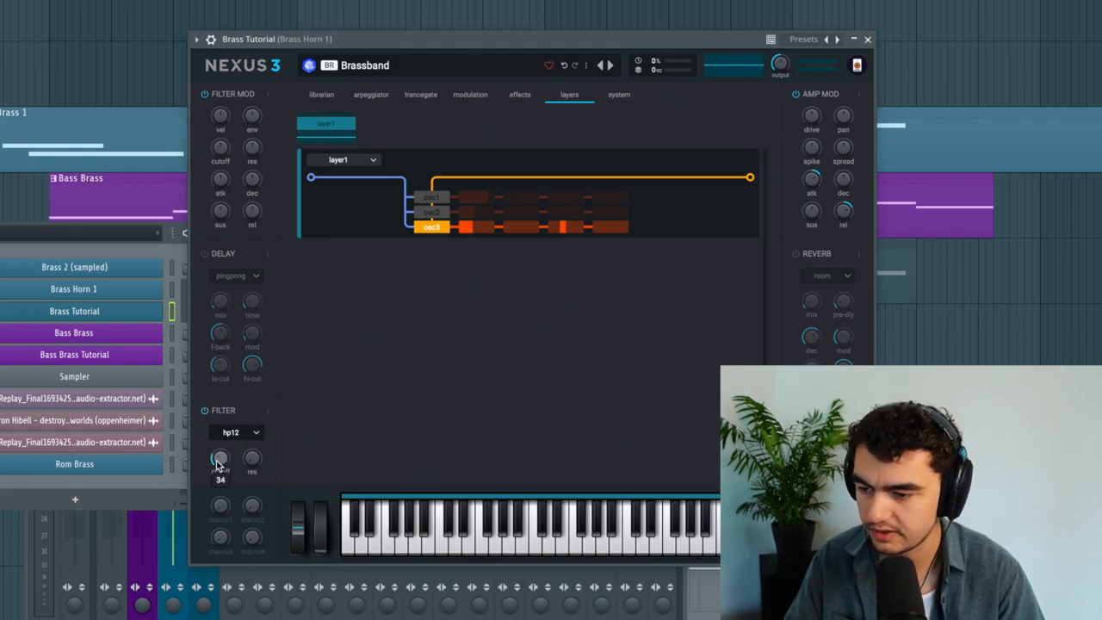
Add Overdrive and a peak EQ to Brassband's effect chain ahead of the filter and limiter
left_click(520, 94)
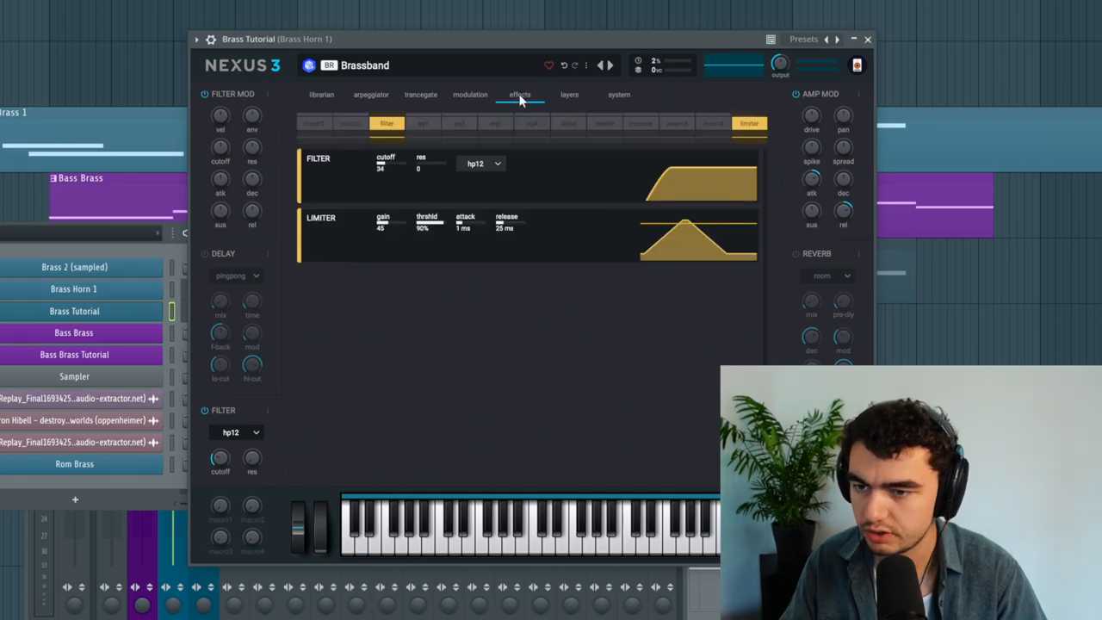
left_click(313, 124)
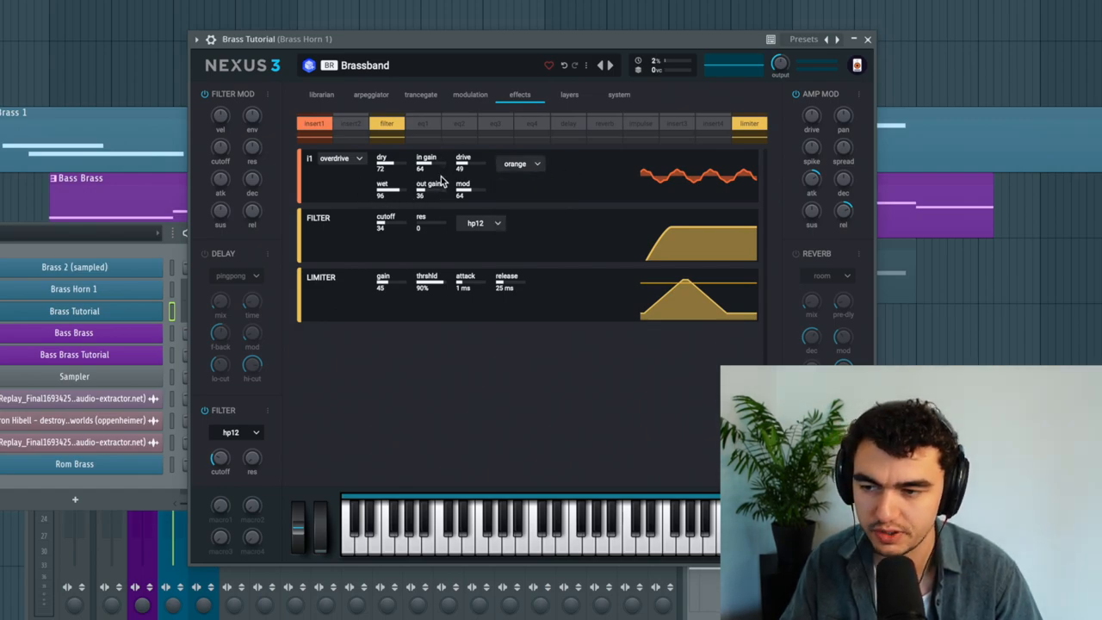
mouse_move(385, 414)
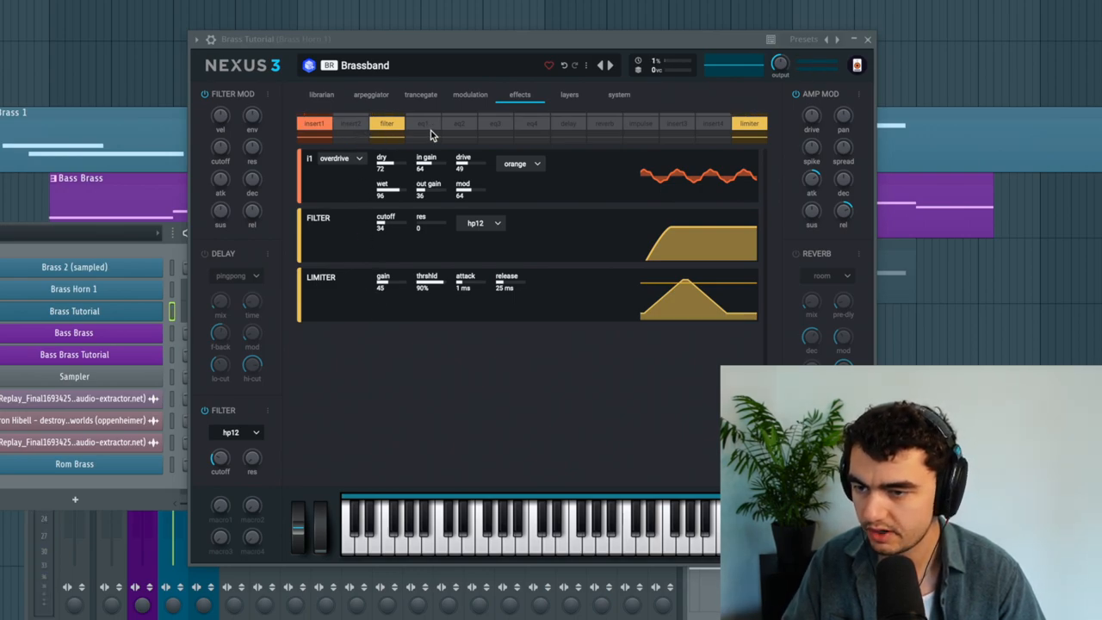
left_click(424, 124)
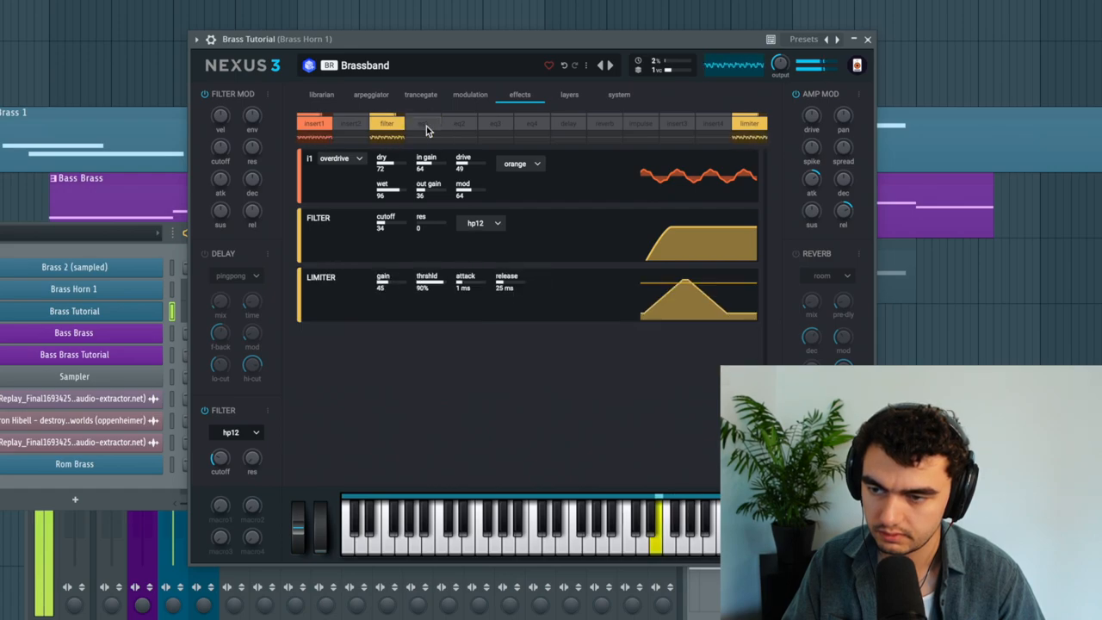
left_click(424, 124)
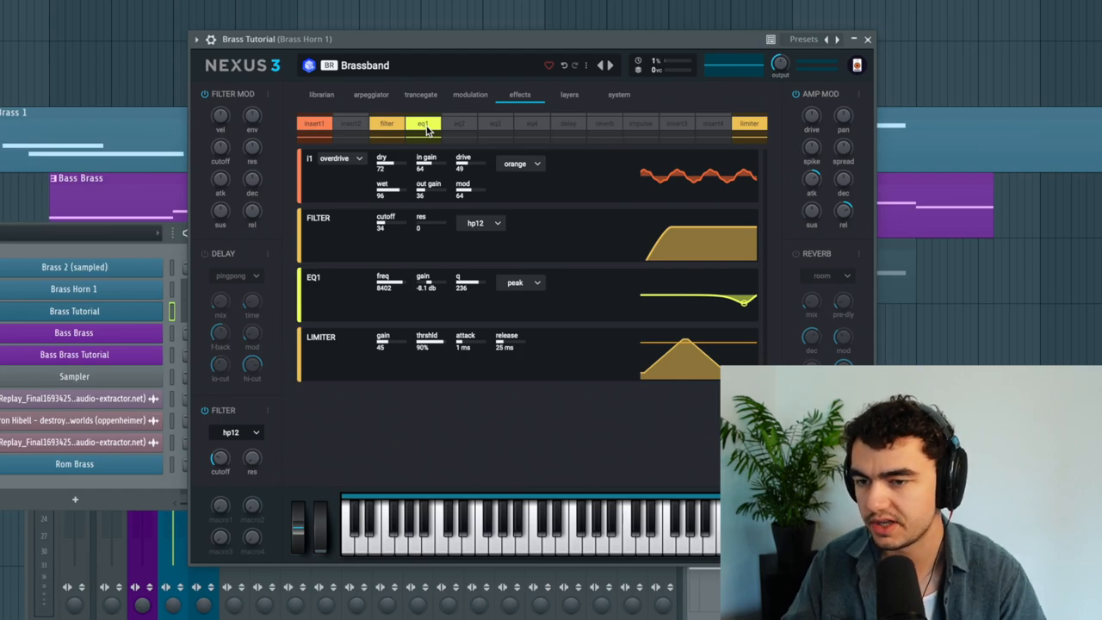
left_click(470, 94)
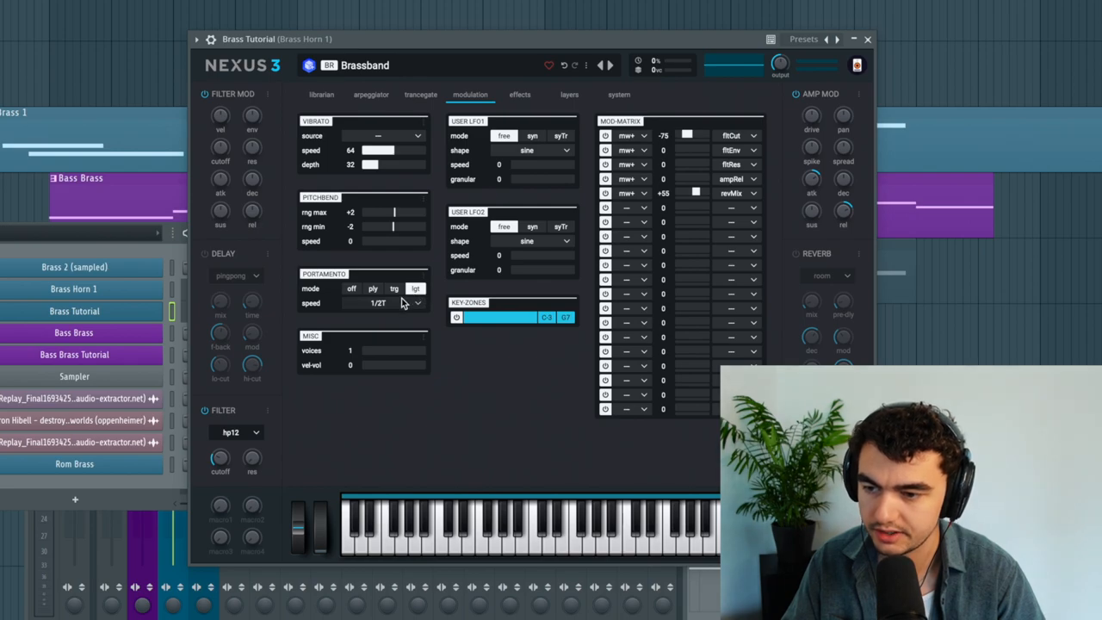
left_click(396, 303)
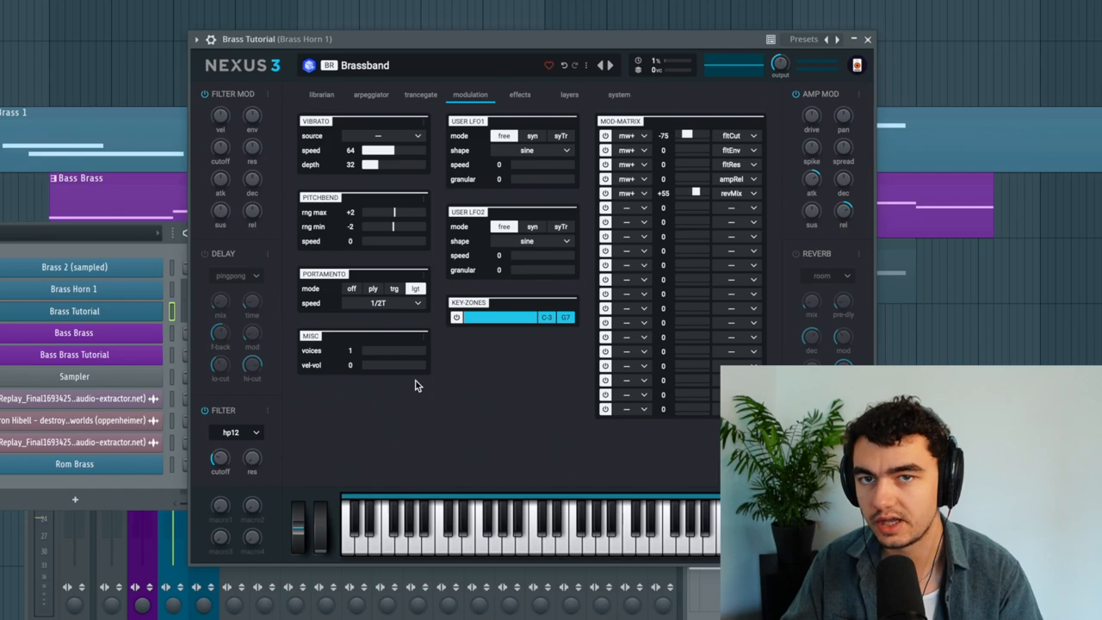
mouse_move(778, 144)
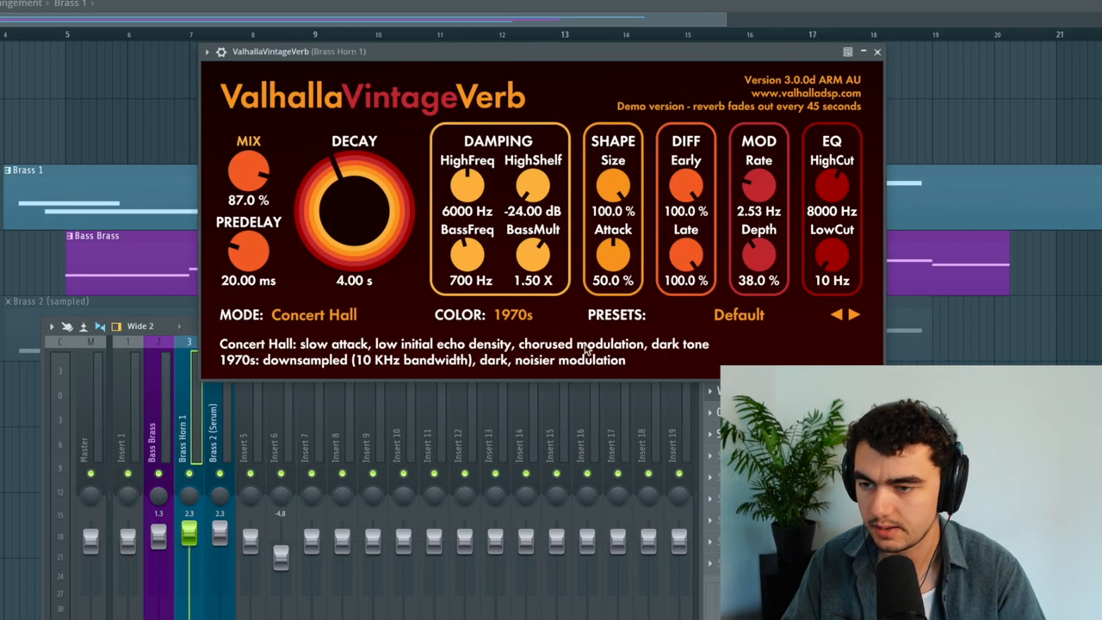
mouse_move(427, 296)
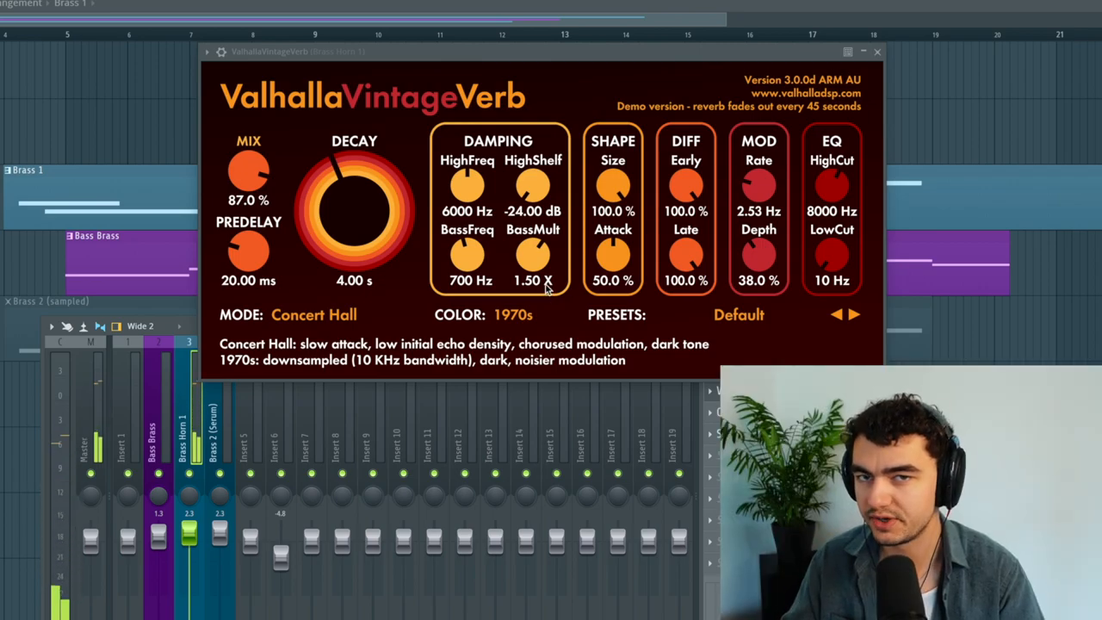
Load ValhallaVintageVerb, OTT and Kickstart 2 at 1/4 sync on the Brass Horn 1 insert
left_click(876, 51)
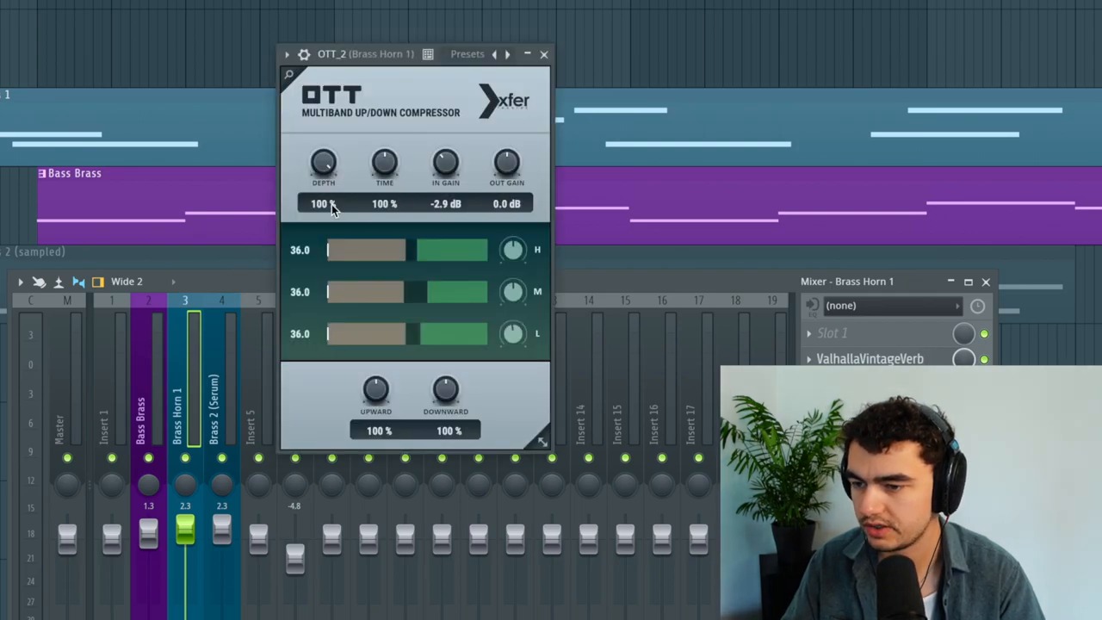
mouse_move(446, 180)
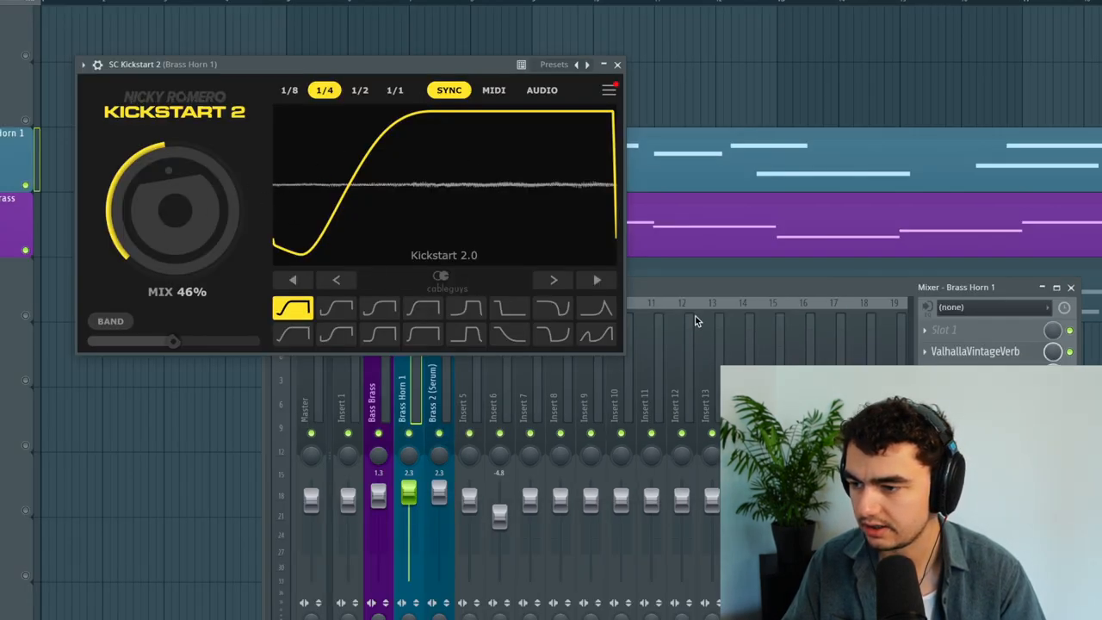
left_click(616, 63)
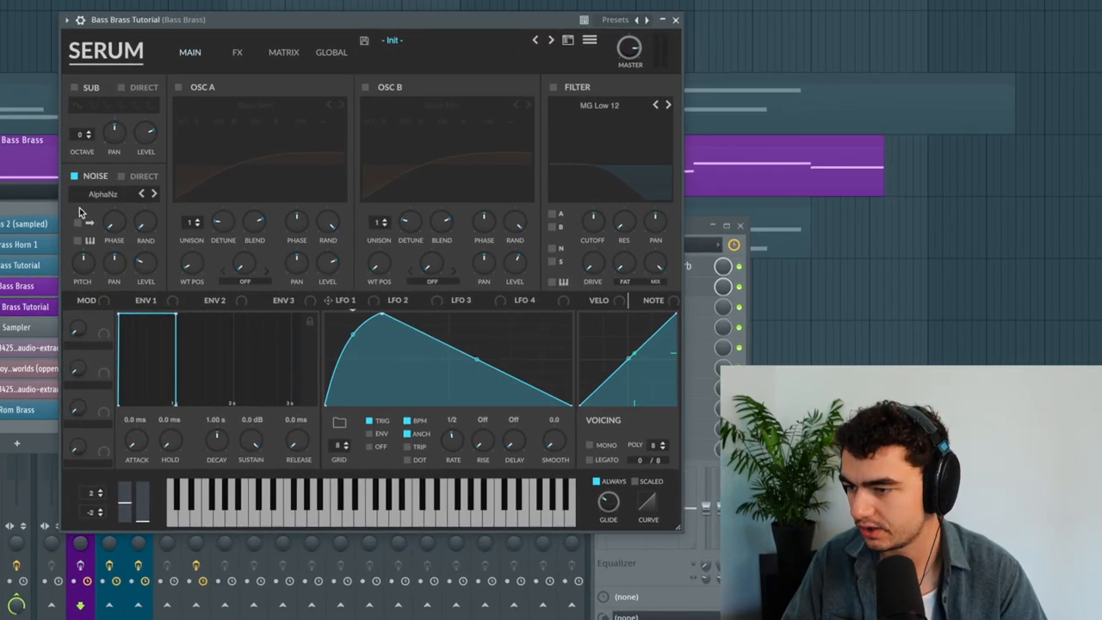
Give the Serum bass ARP white noise and the Basic Mini wavetable from the Analog collection
left_click(104, 192)
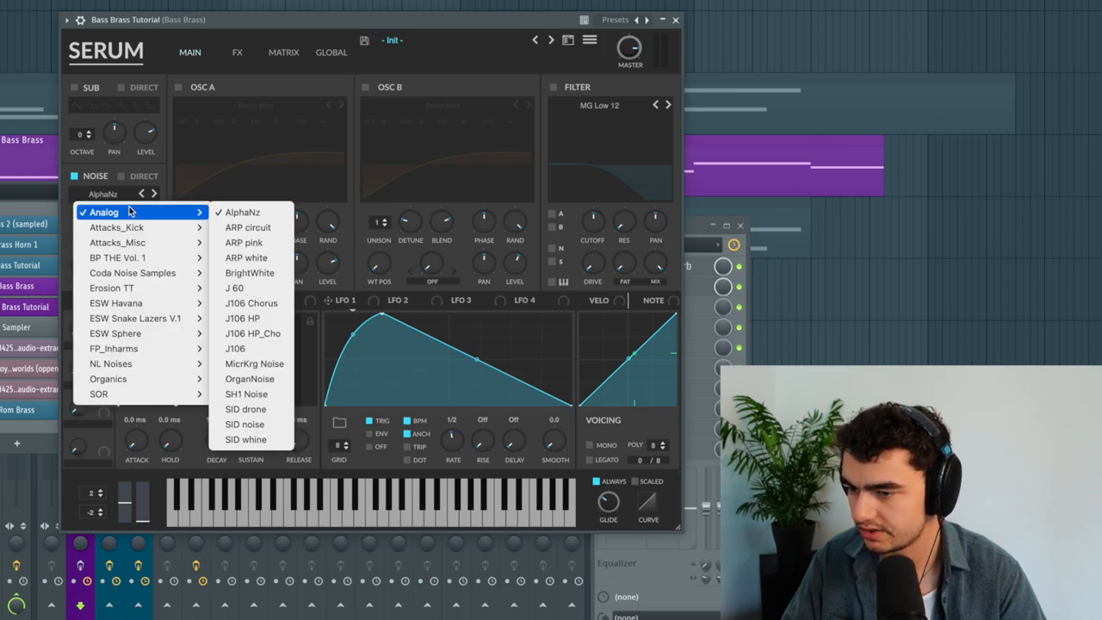
left_click(245, 258)
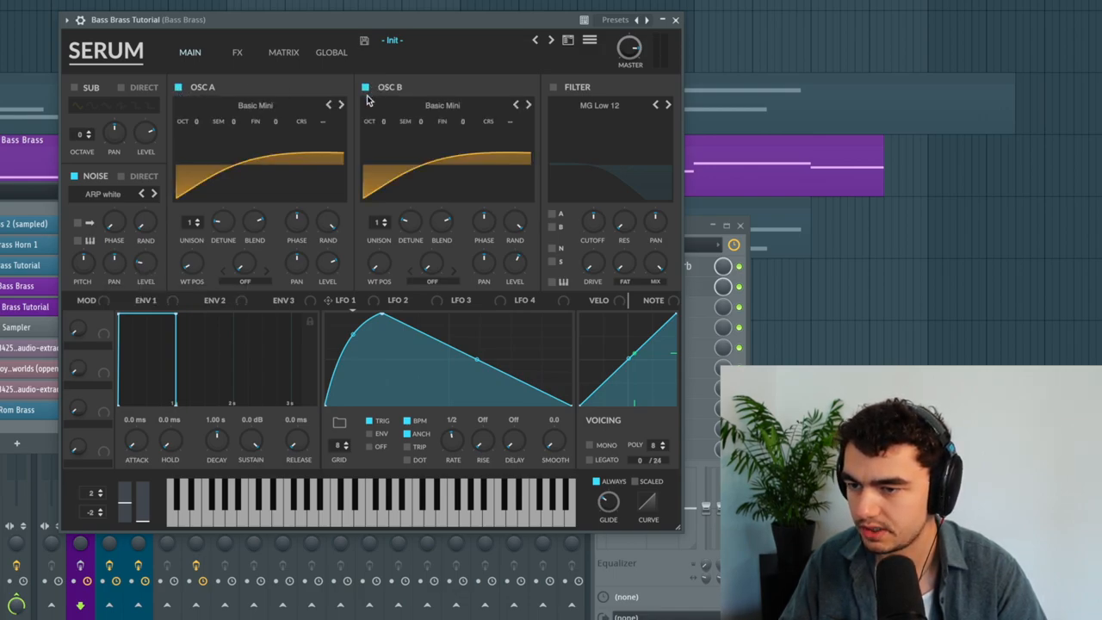
left_click(254, 105)
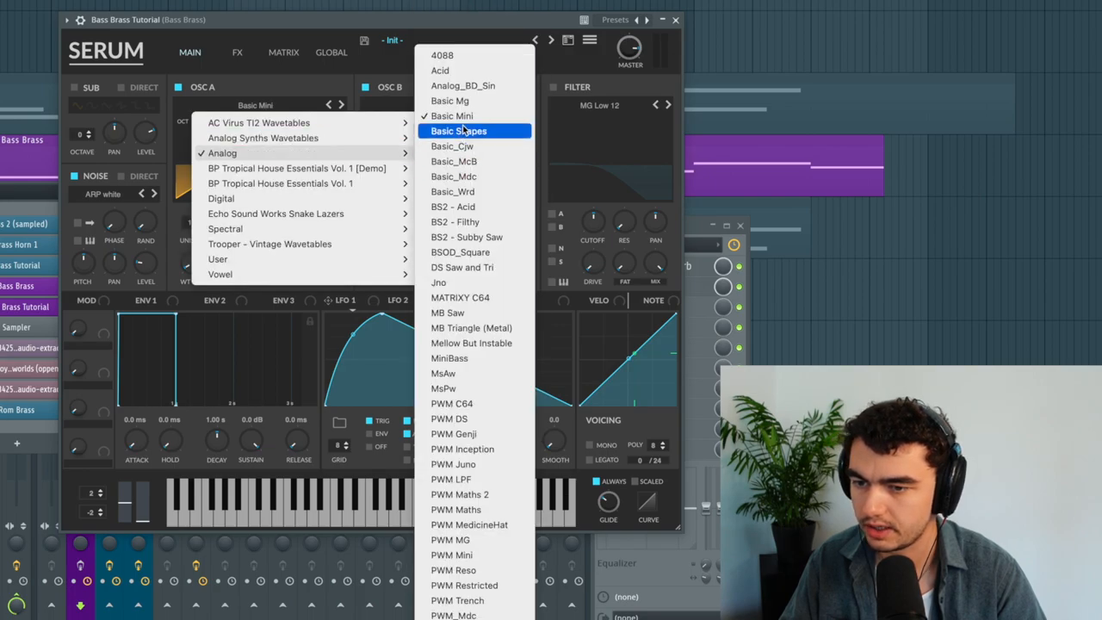
left_click(451, 115)
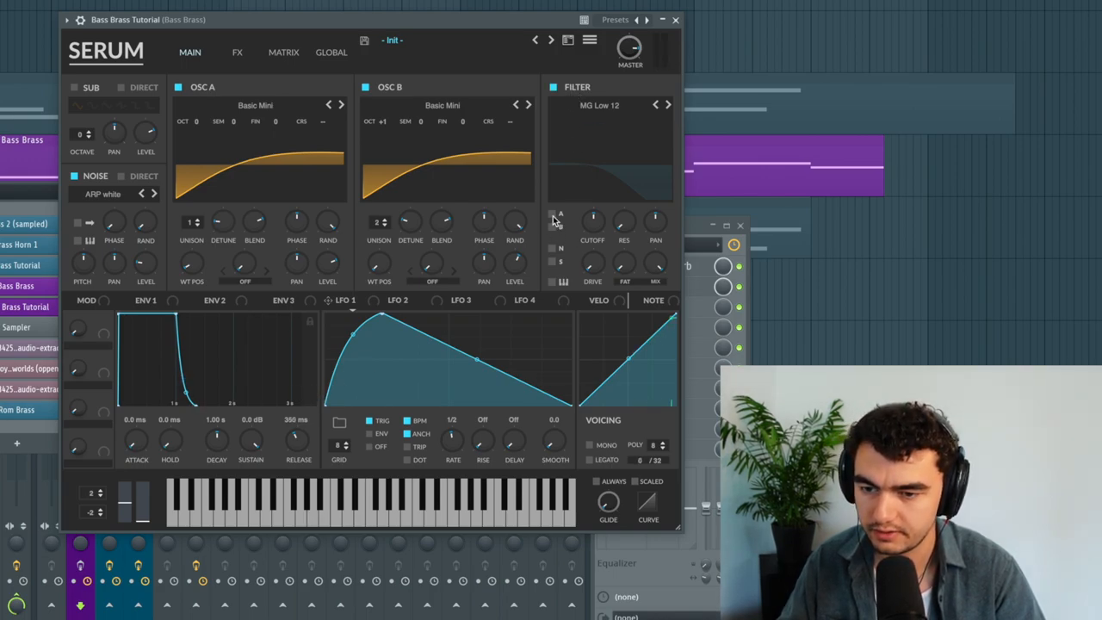
Route the oscillators into the MG Low 12 filter at about 418 Hz and modulate its cutoff with LFO 1
left_click(551, 215)
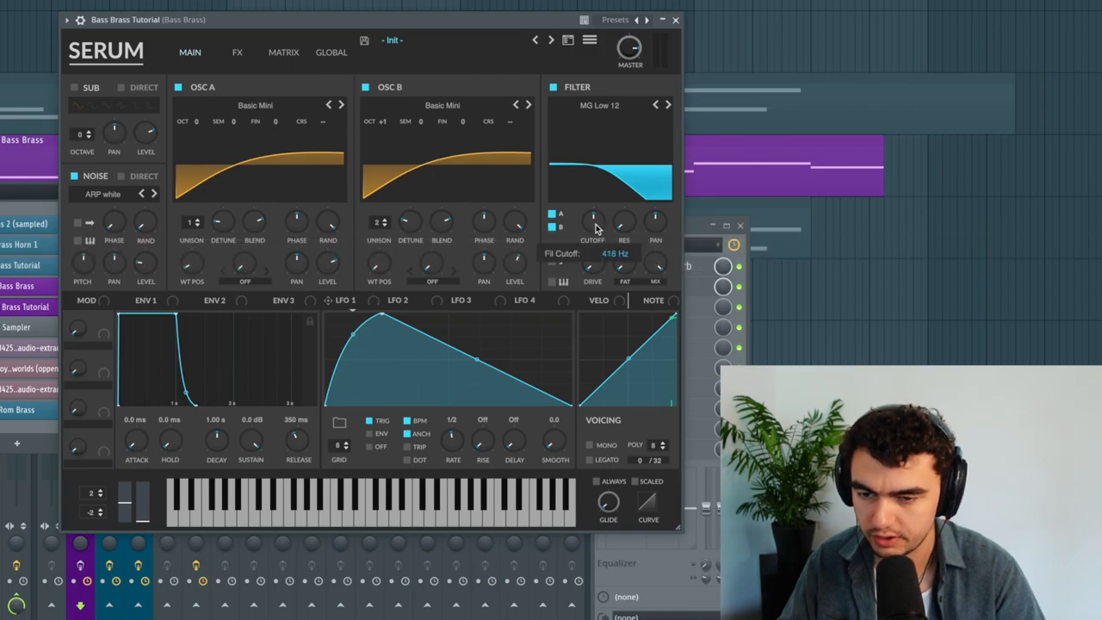
left_click_drag(592, 220, 592, 210)
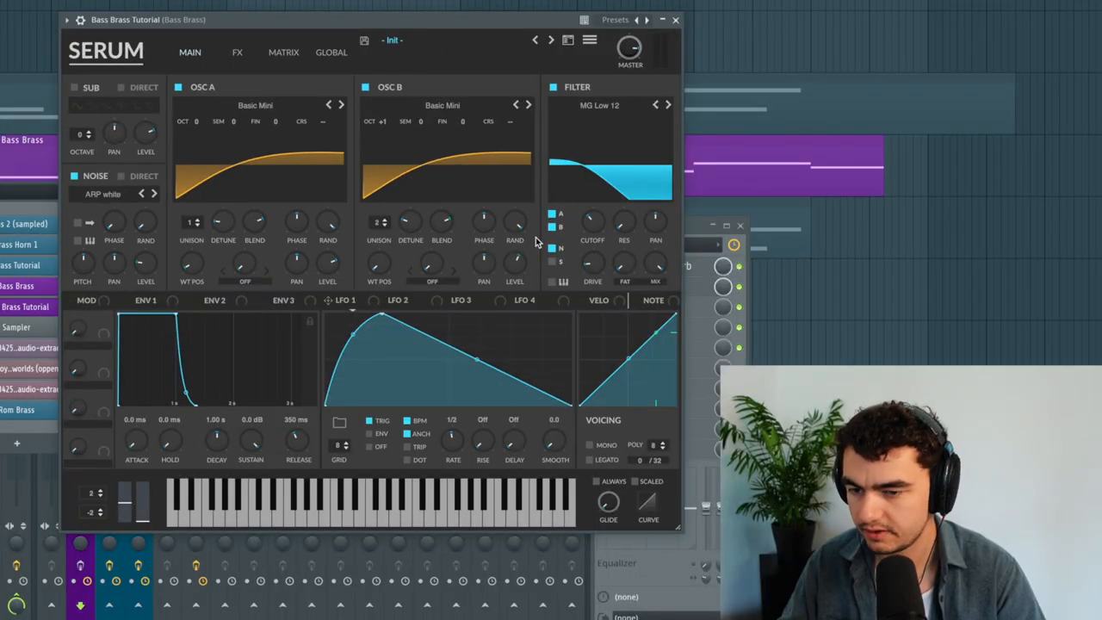
mouse_move(392, 330)
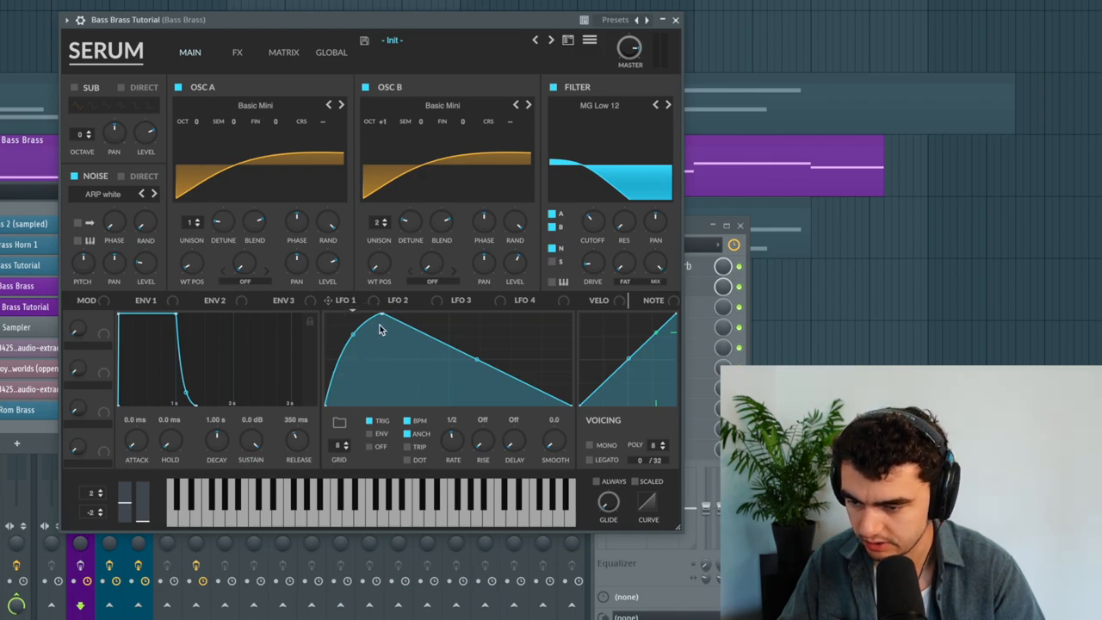
mouse_move(353, 360)
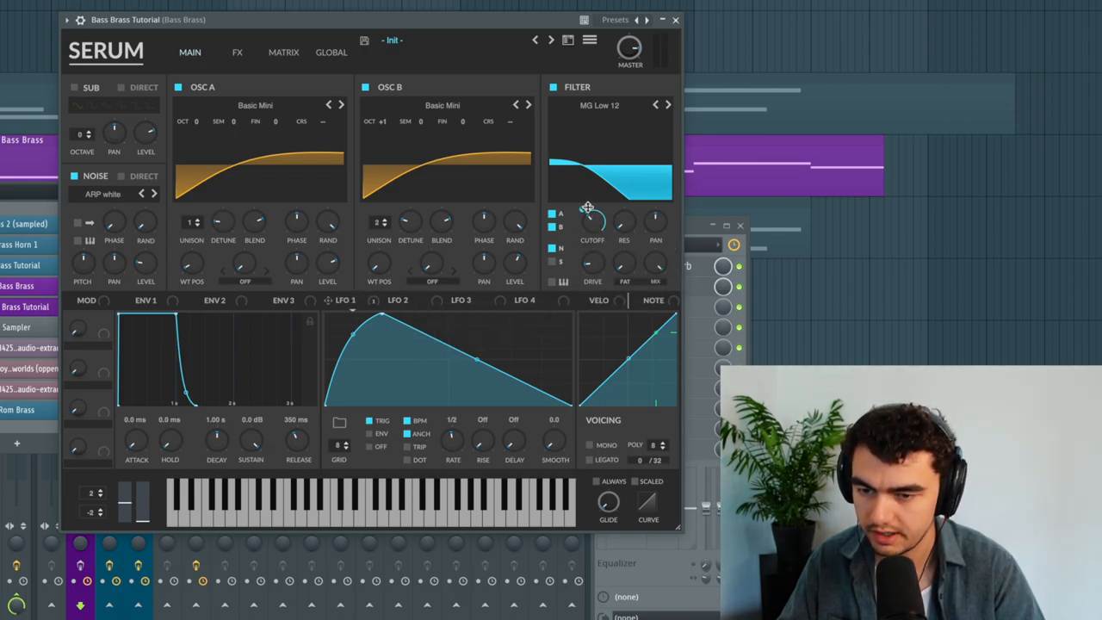
left_click_drag(592, 222, 592, 207)
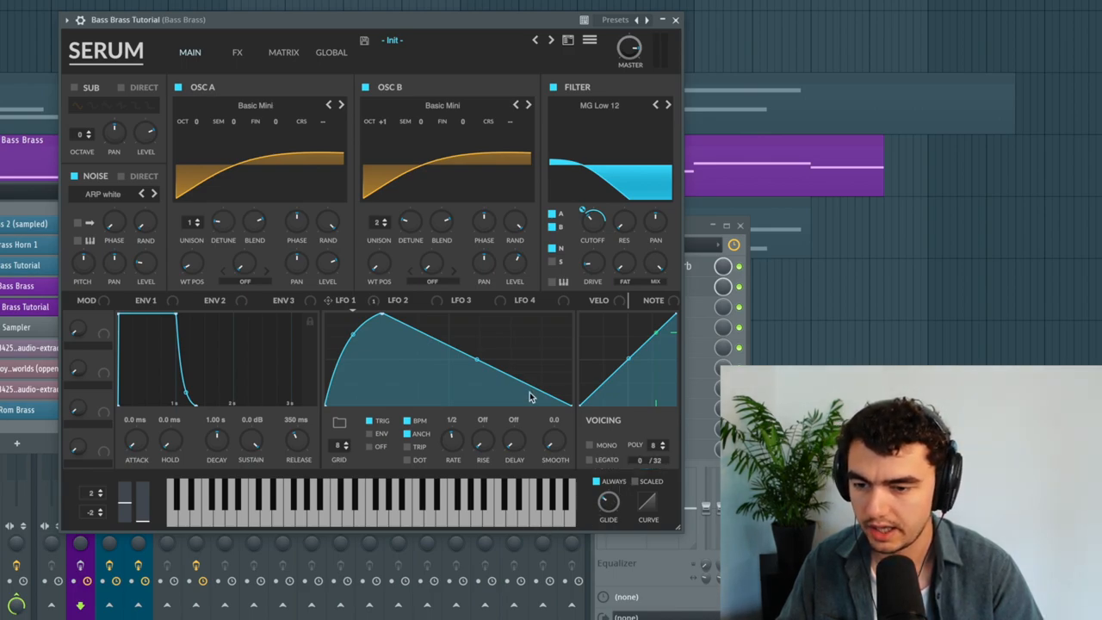
mouse_move(513, 261)
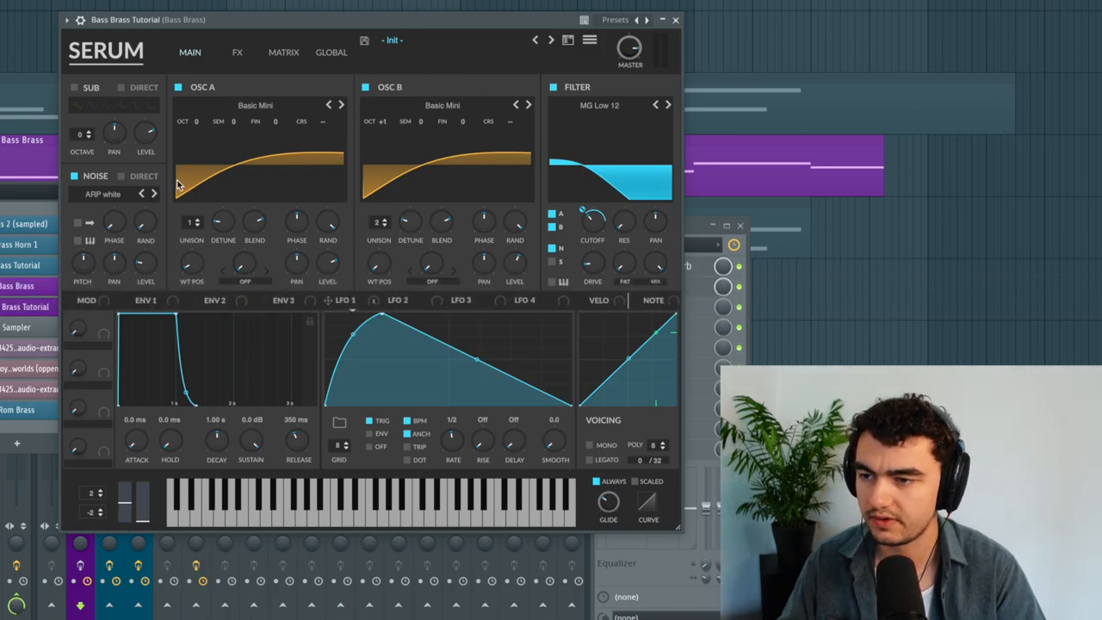
Enable Serum's EQ and Tube distortion at roughly 23% drive on the Bass Brass patch
left_click(237, 51)
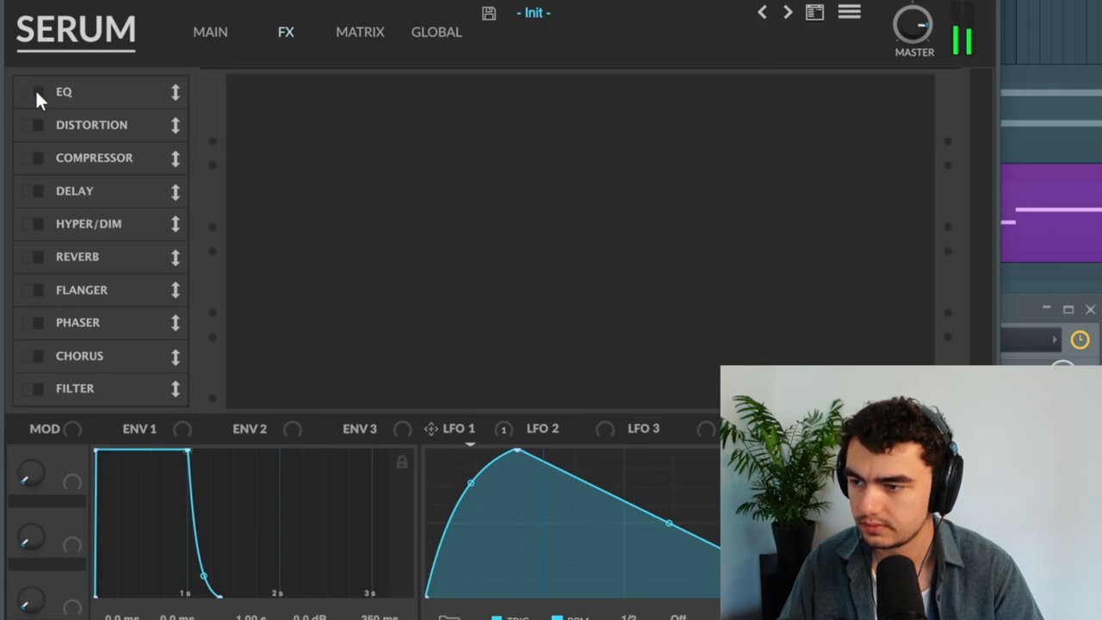
left_click(36, 92)
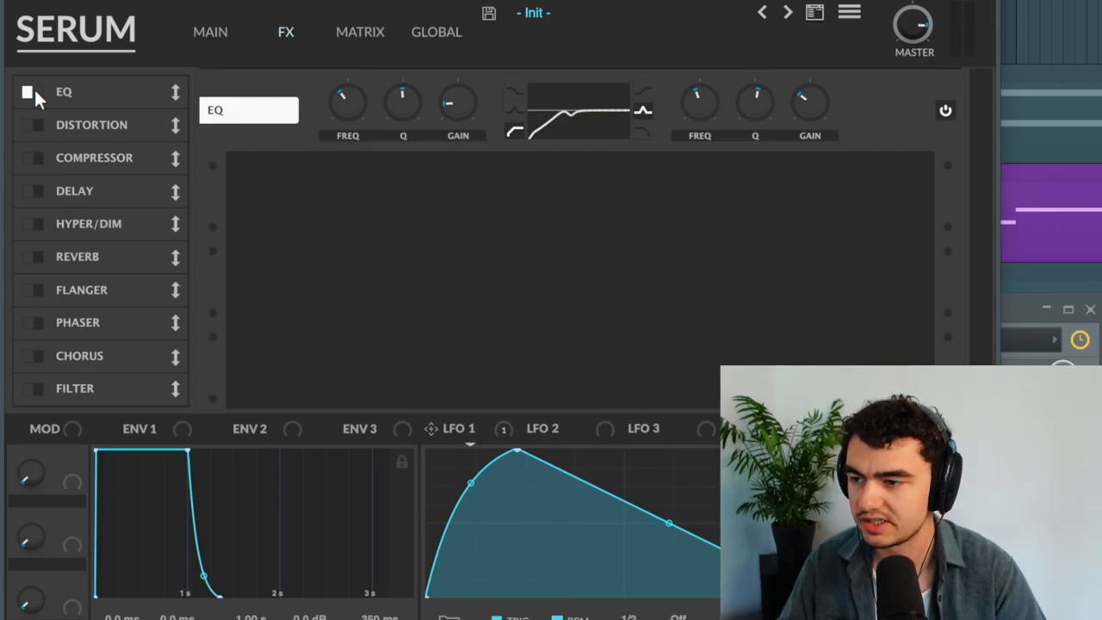
left_click(27, 124)
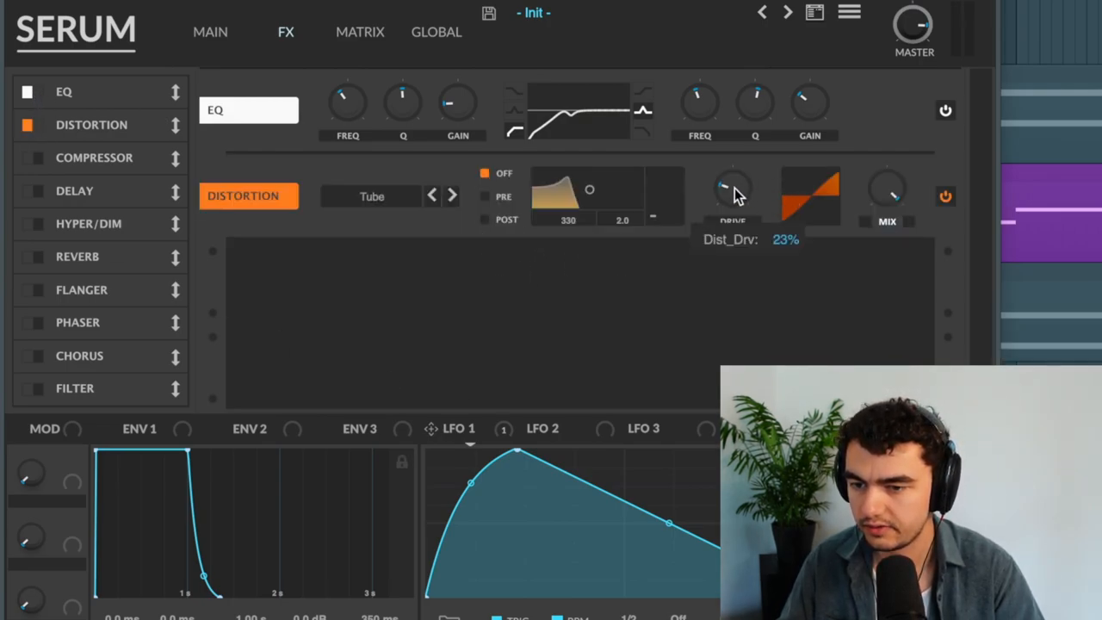
mouse_move(575, 239)
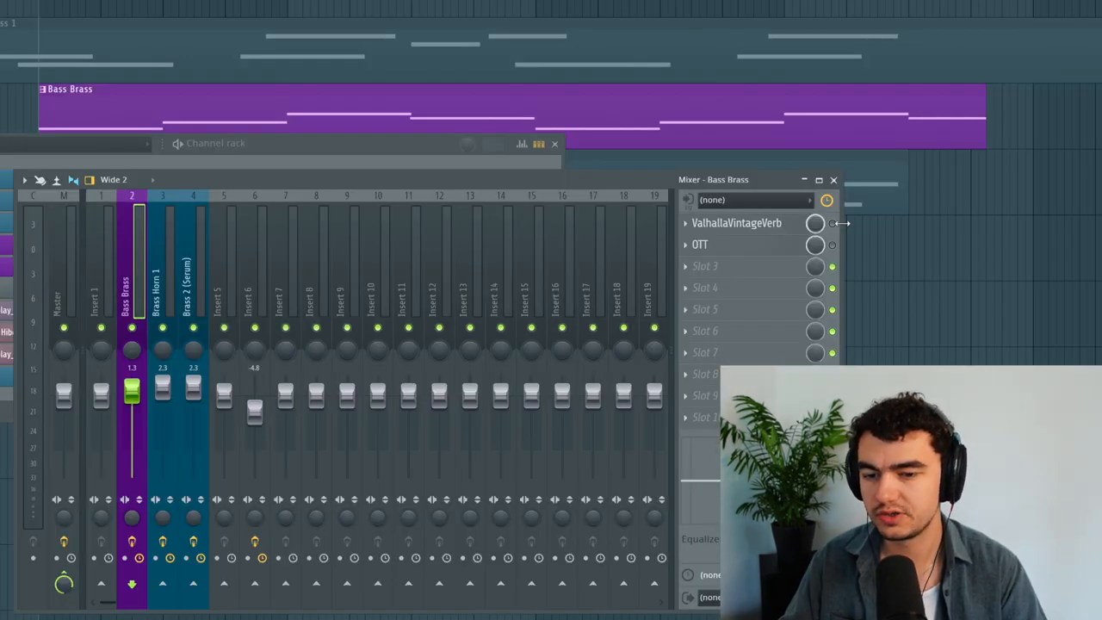
left_click(737, 224)
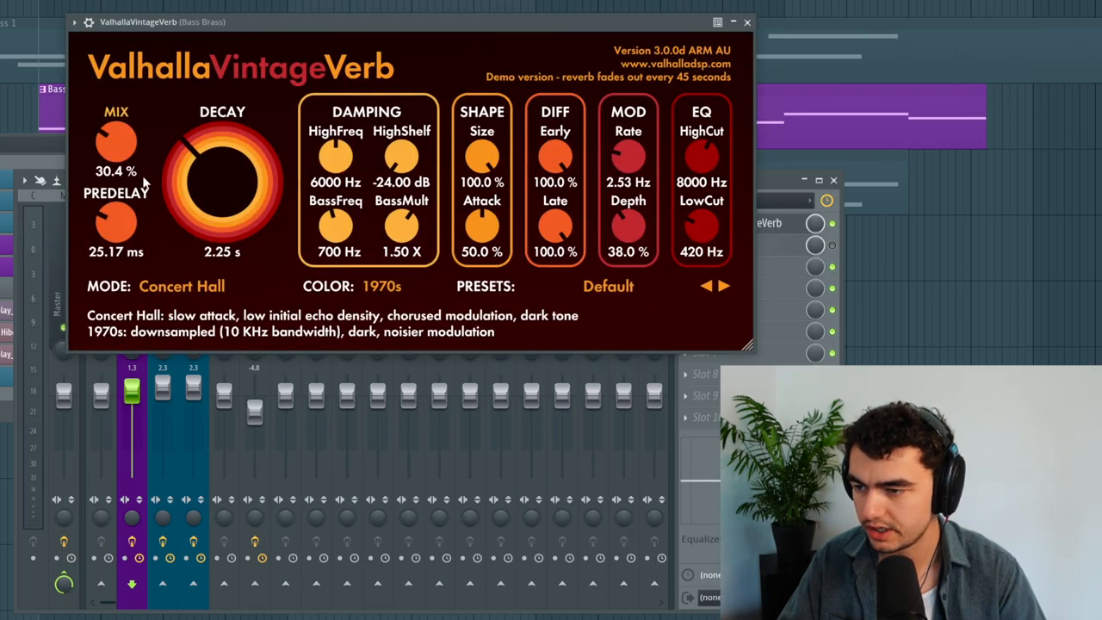
mouse_move(117, 138)
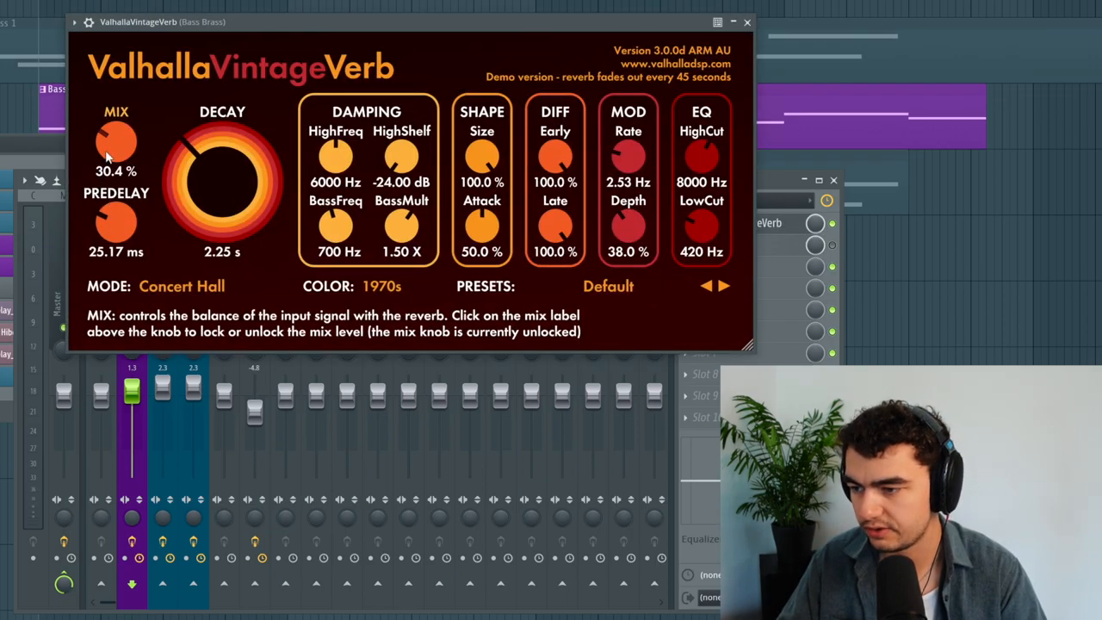
mouse_move(186, 222)
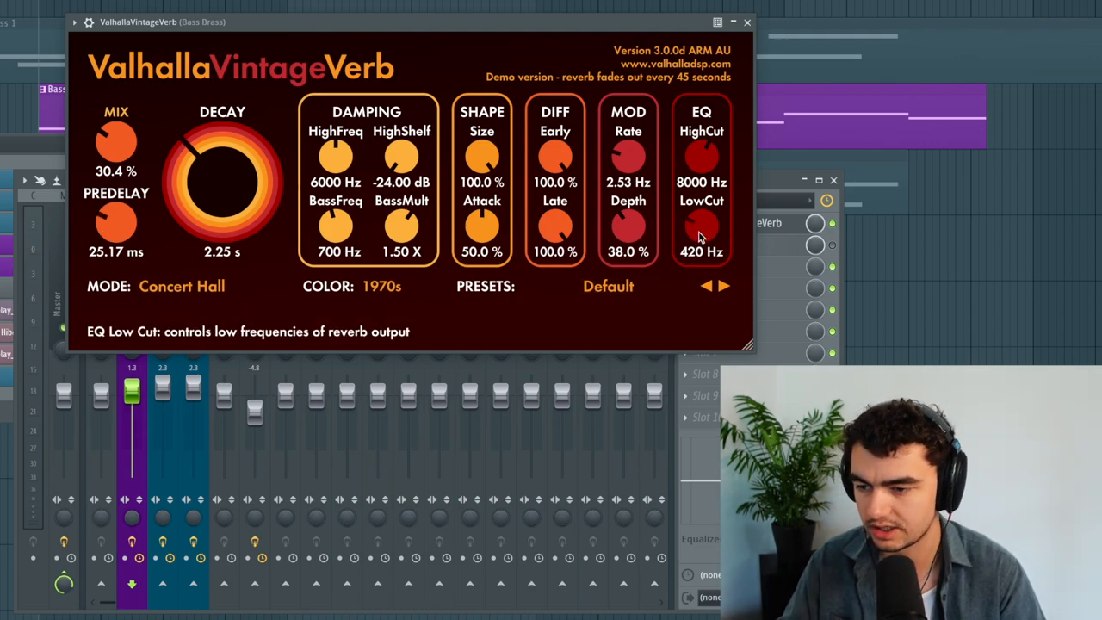
left_click(745, 21)
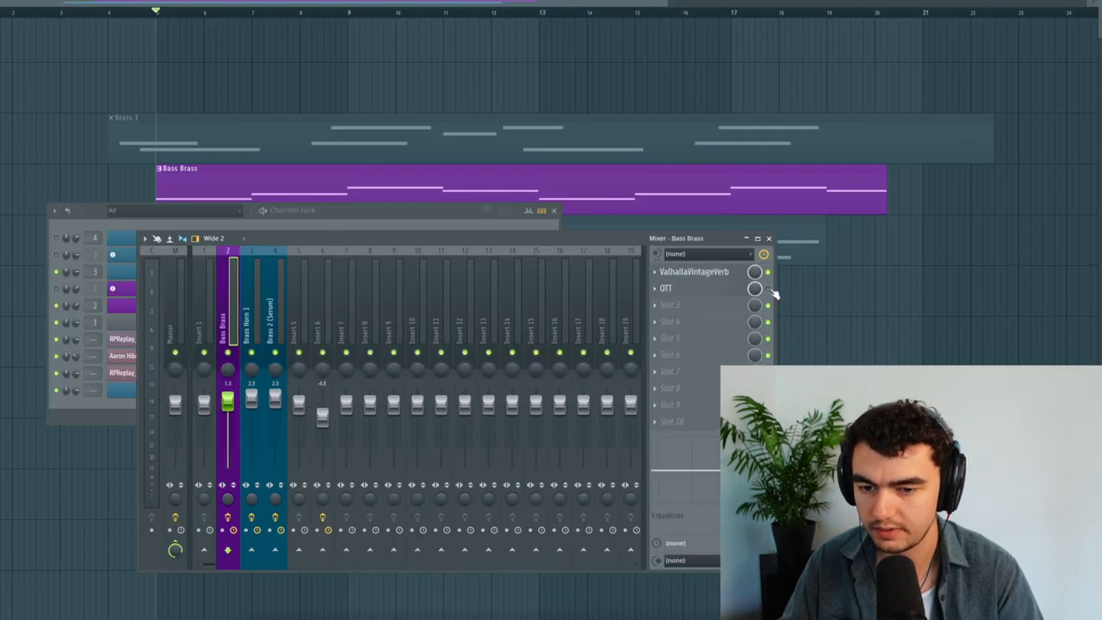
left_click(664, 287)
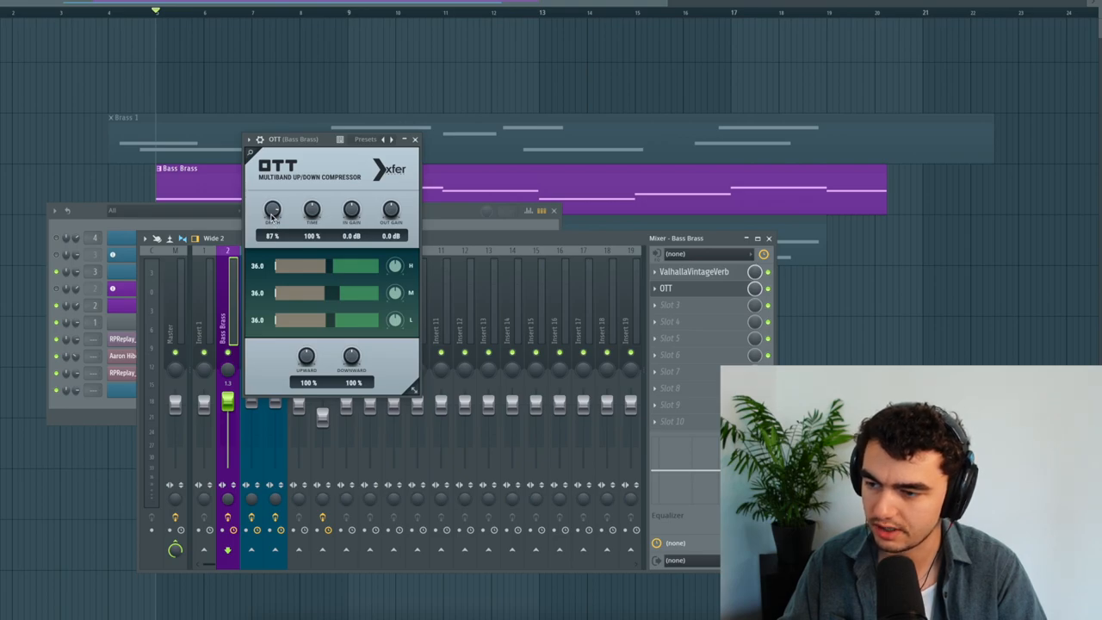
left_click(414, 138)
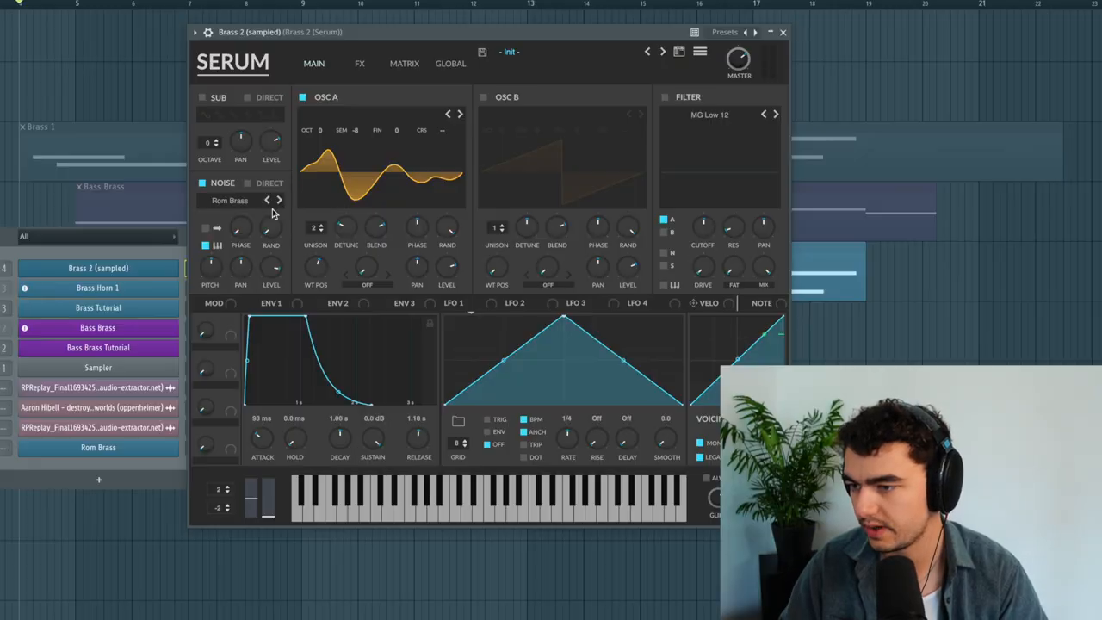
mouse_move(245, 251)
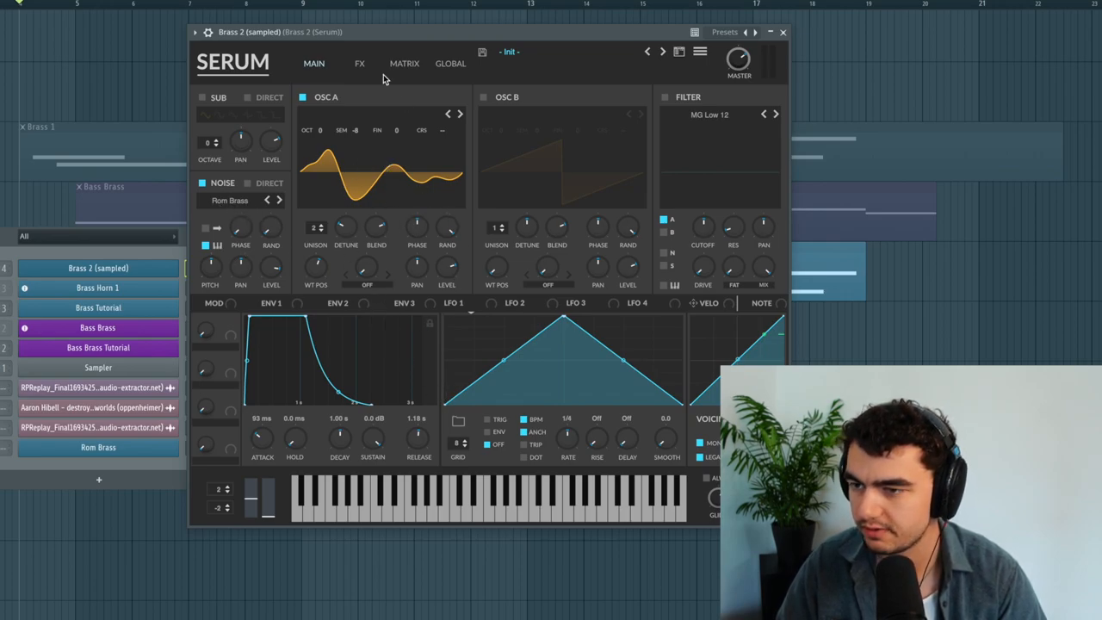
Review Brass 2's Distortion, EQ, Hyper and Dimension effects, then return to its oscillator overview
left_click(358, 62)
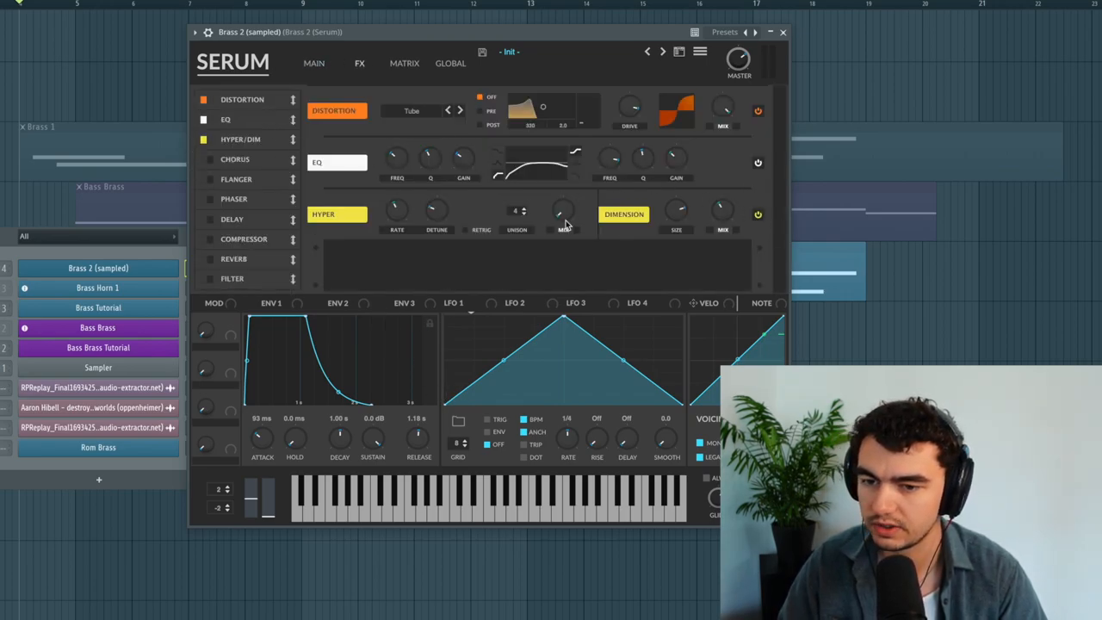
left_click(313, 62)
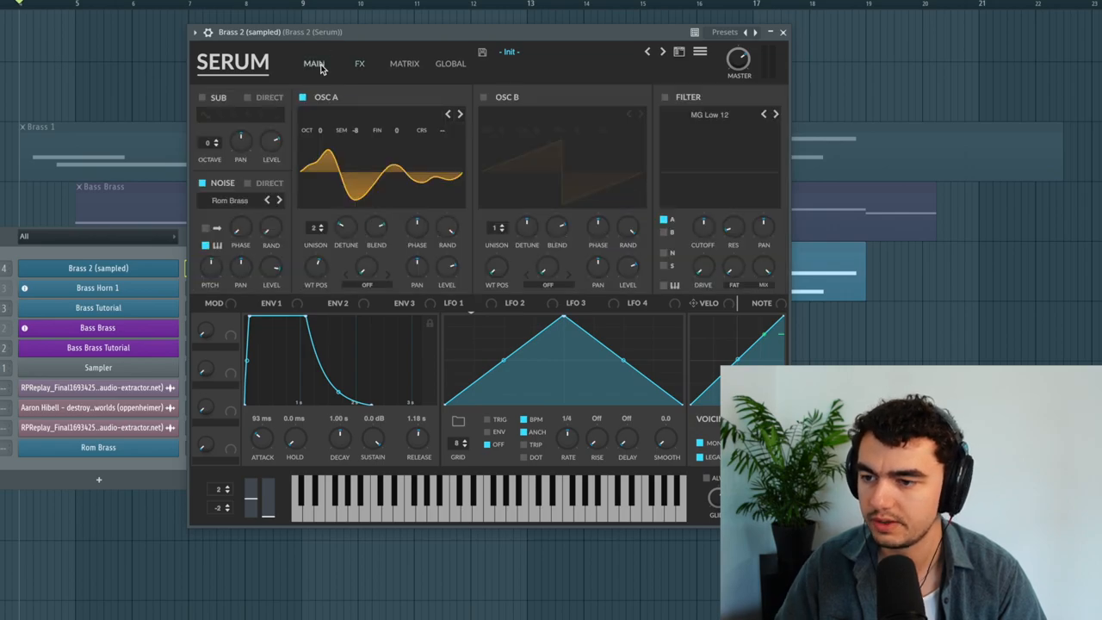
mouse_move(327, 79)
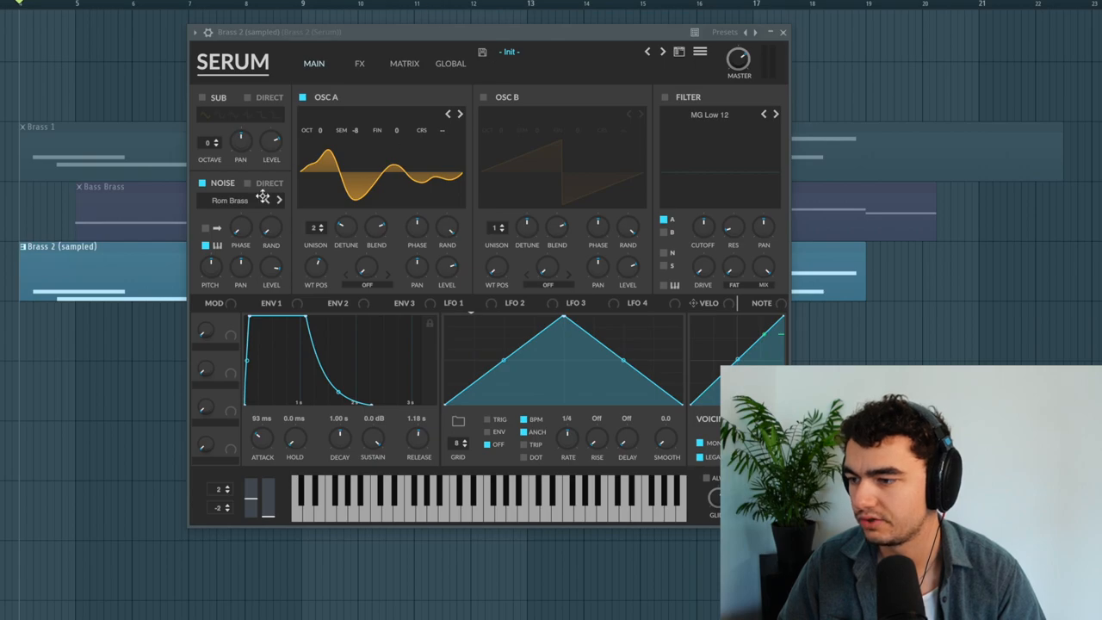
left_click(781, 31)
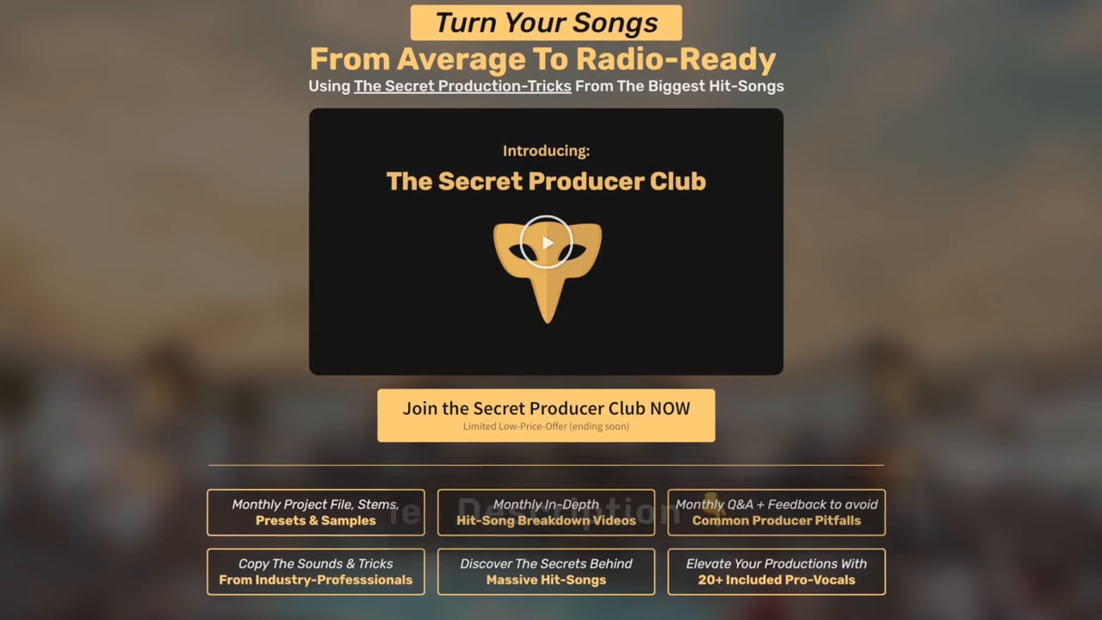
Scroll down the SPC Pro-Vocal Library page through the vocal tracks listed with tempos
scroll("down", 3)
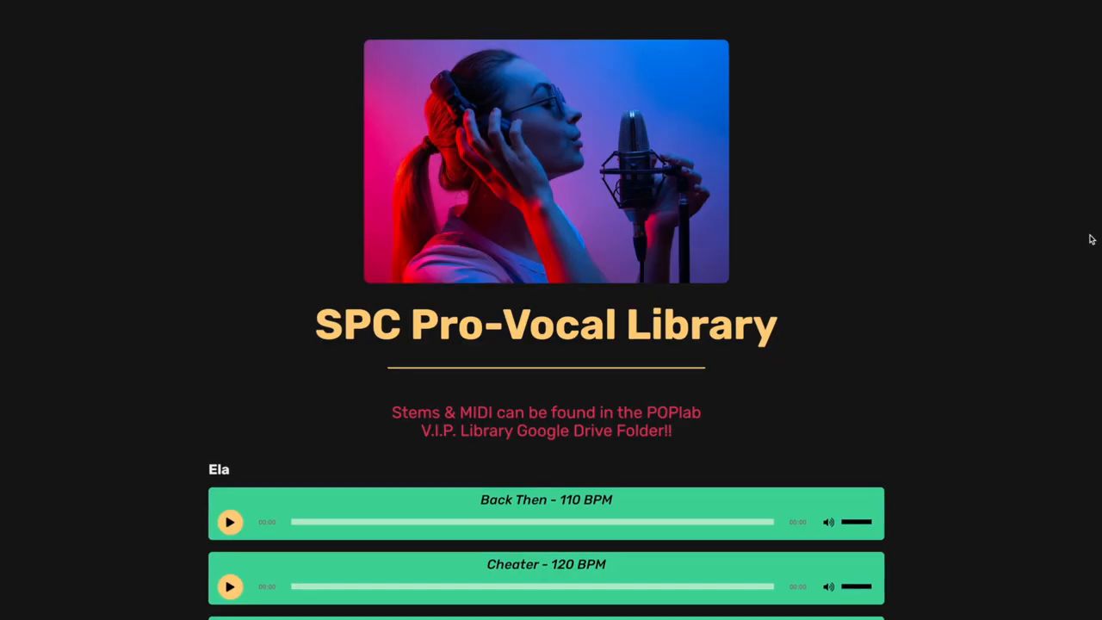
scroll("down", 3)
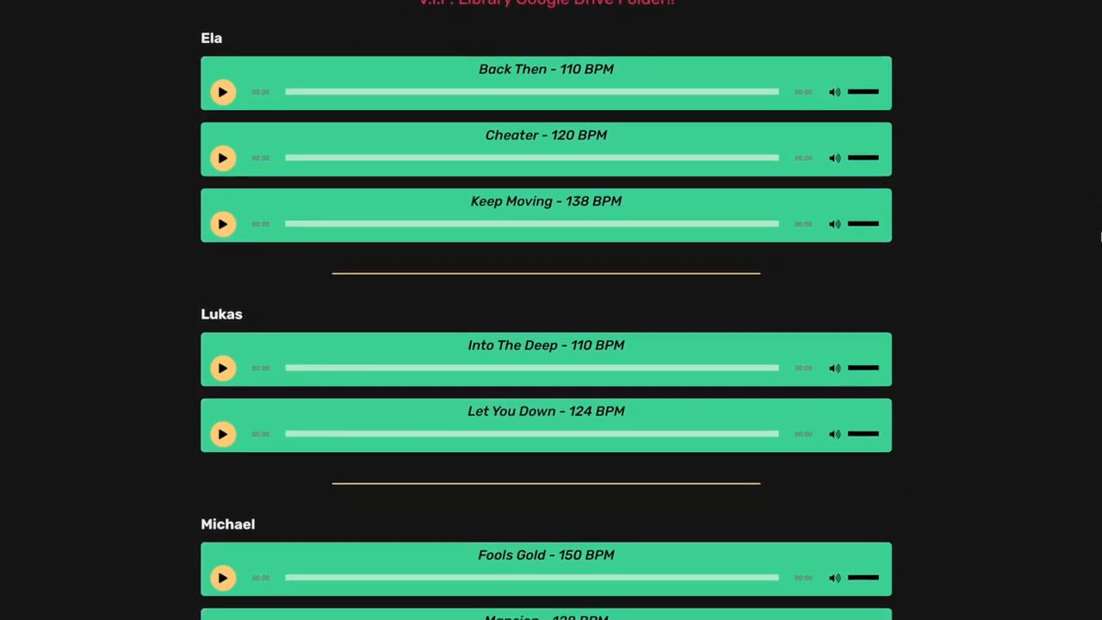
scroll("down", 3)
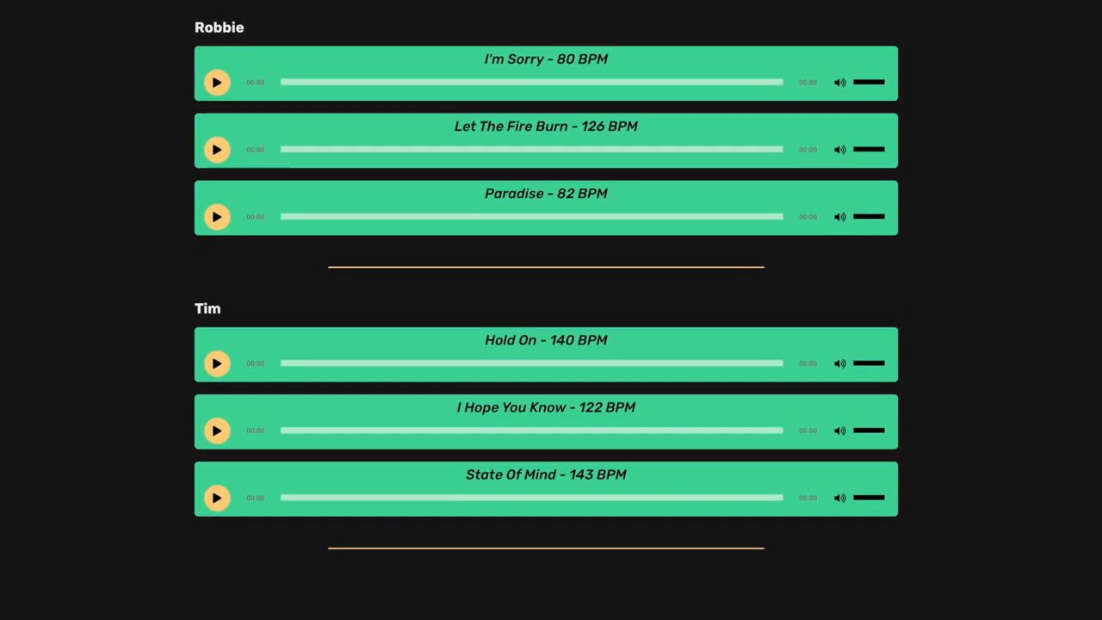